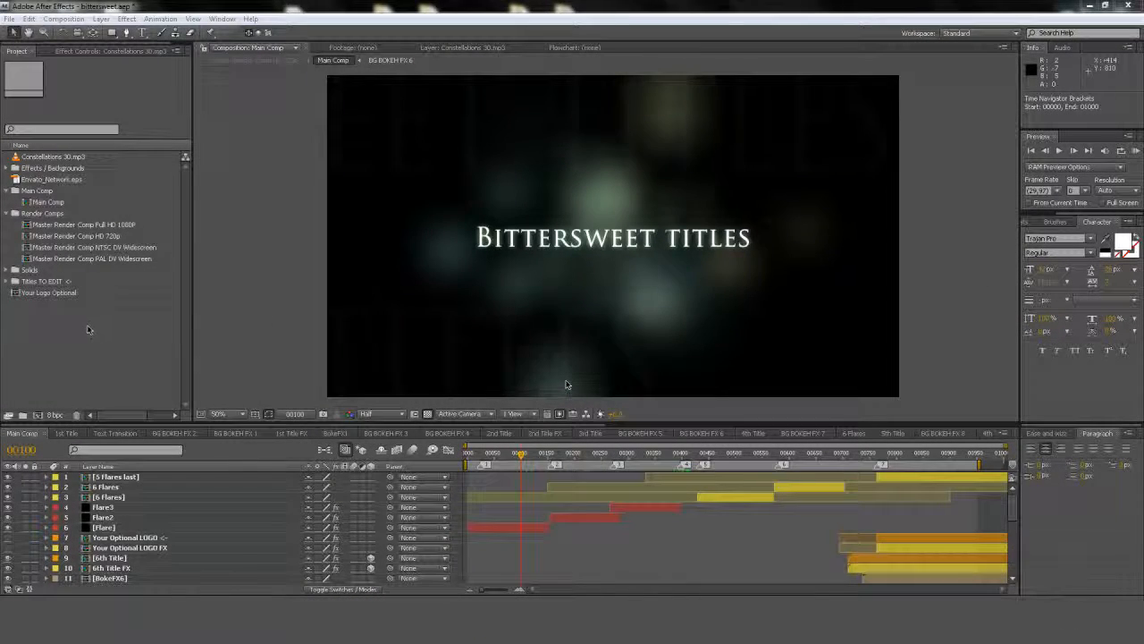
Jump to the BITTER AND SWEET title moment and scroll the Main Comp layers toward the 1st Title precomp.
{"action": "left_click", "coordinate": [8, 281]}
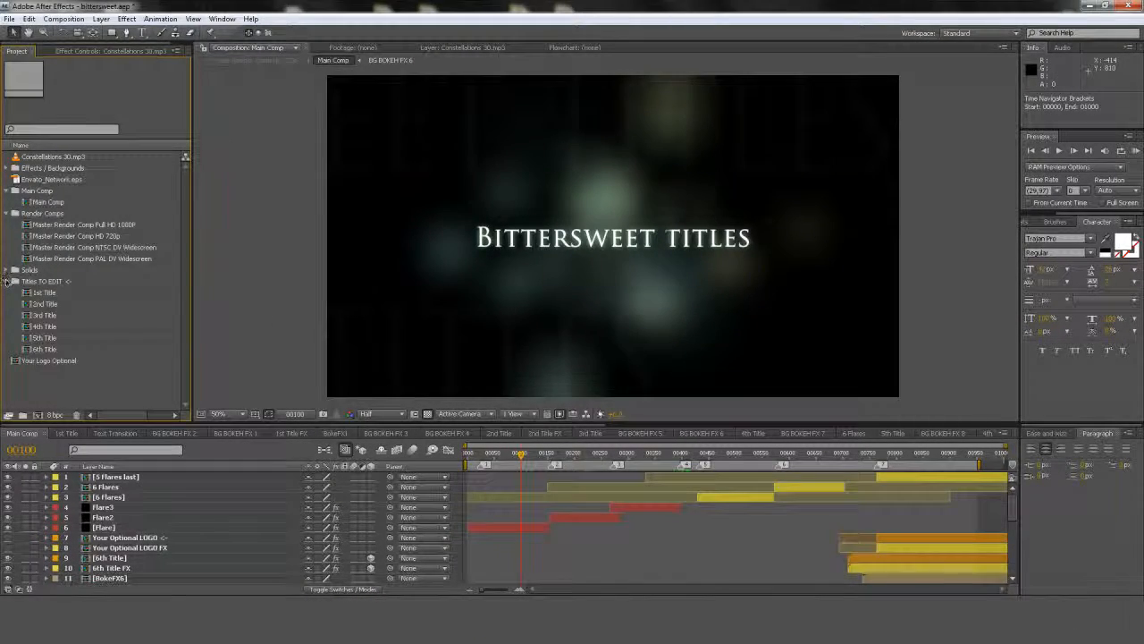
{"action": "left_click", "coordinate": [8, 281]}
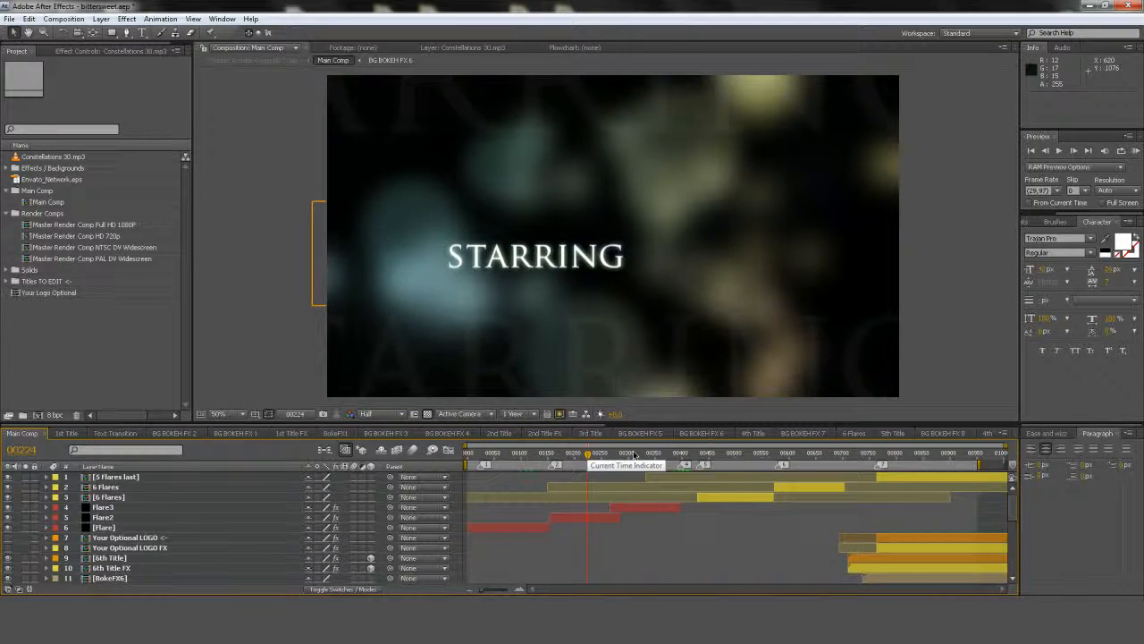
{"action": "left_click_drag", "start_coordinate": [588, 454], "coordinate": [731, 454]}
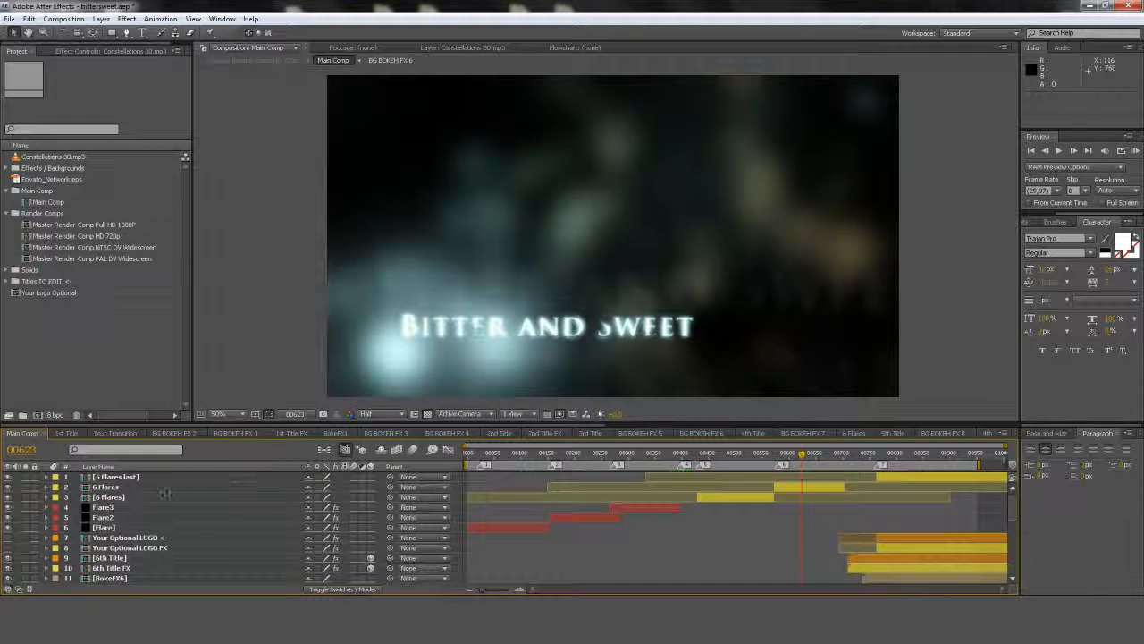
{"action": "scroll", "scroll_direction": "down", "scroll_amount": 3}
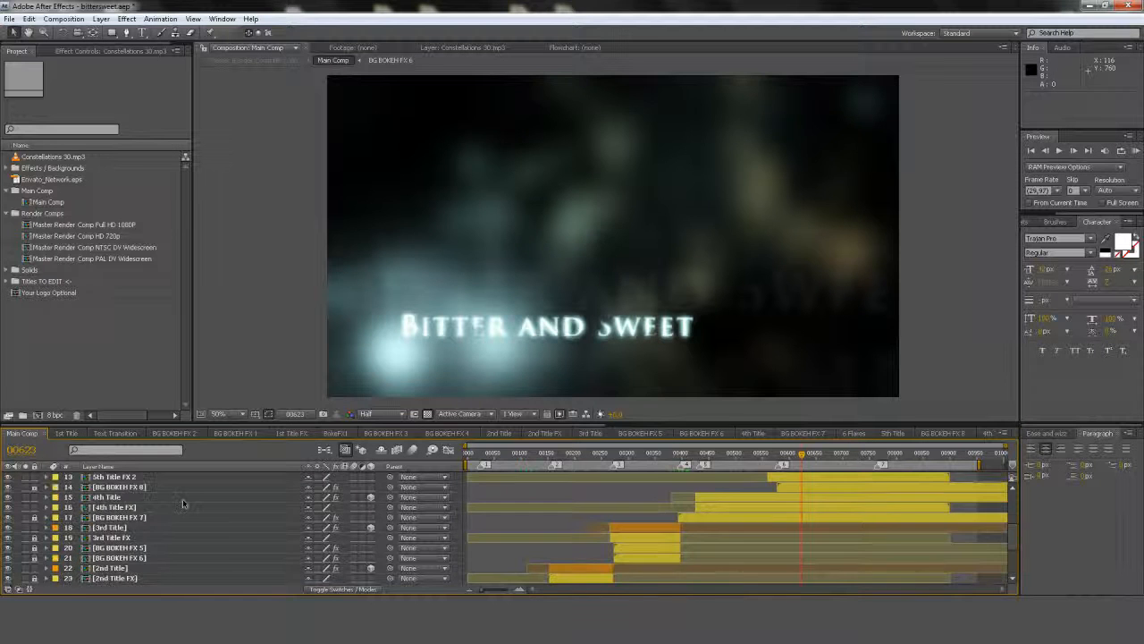
{"action": "scroll", "scroll_direction": "down", "scroll_amount": 3}
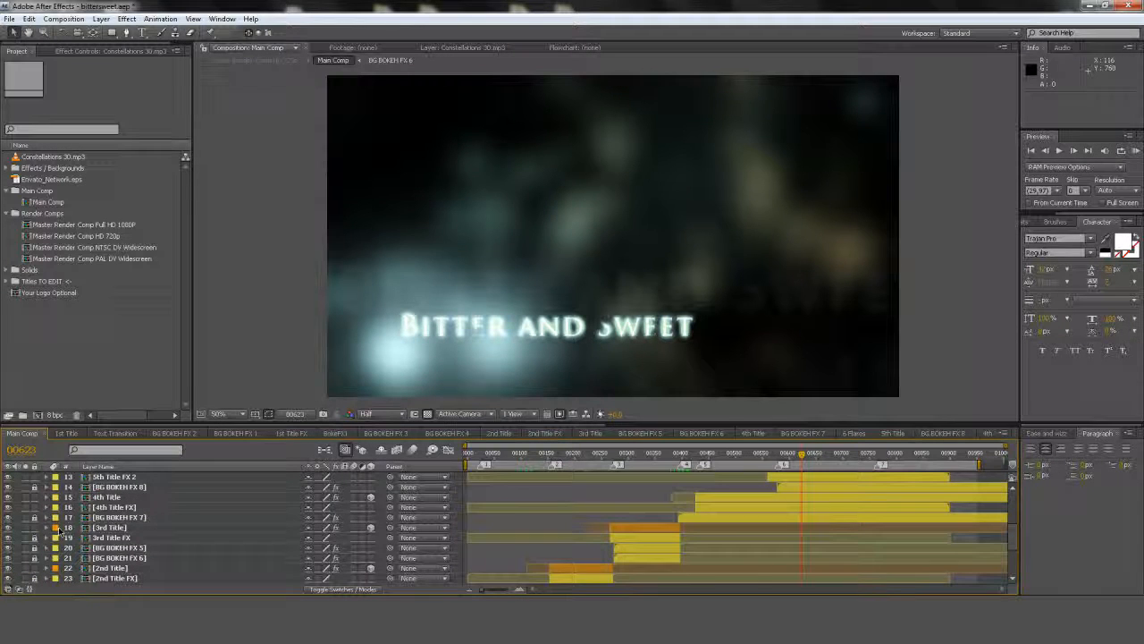
{"action": "scroll", "scroll_direction": "down", "scroll_amount": 3}
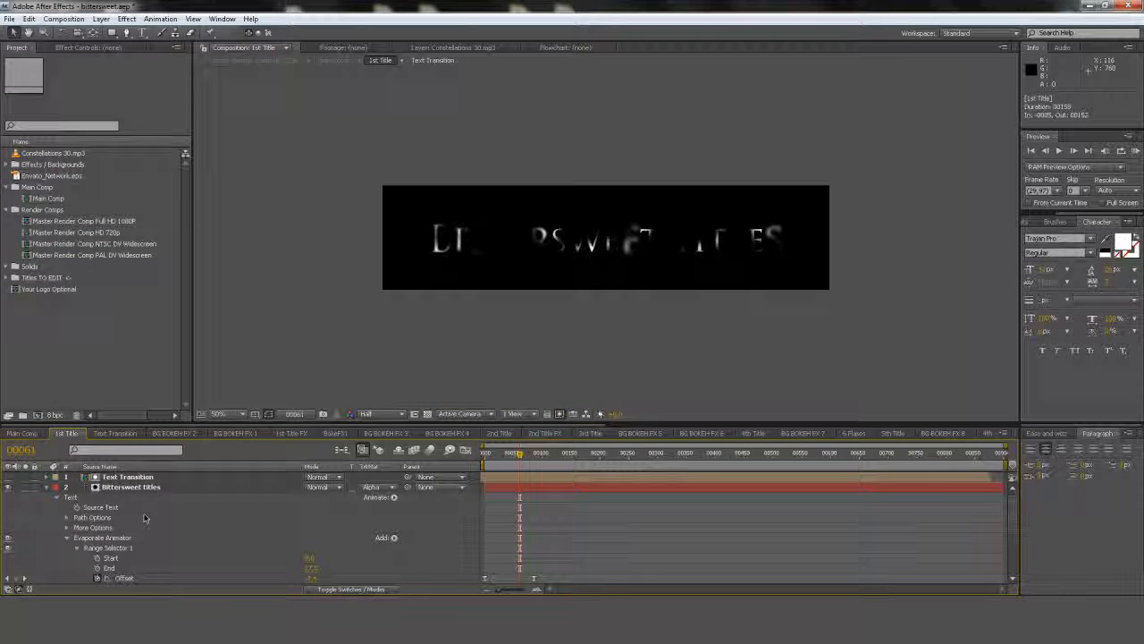
Return to Main Comp, previewing the STARRING title over the bokeh background.
{"action": "left_click", "coordinate": [125, 487]}
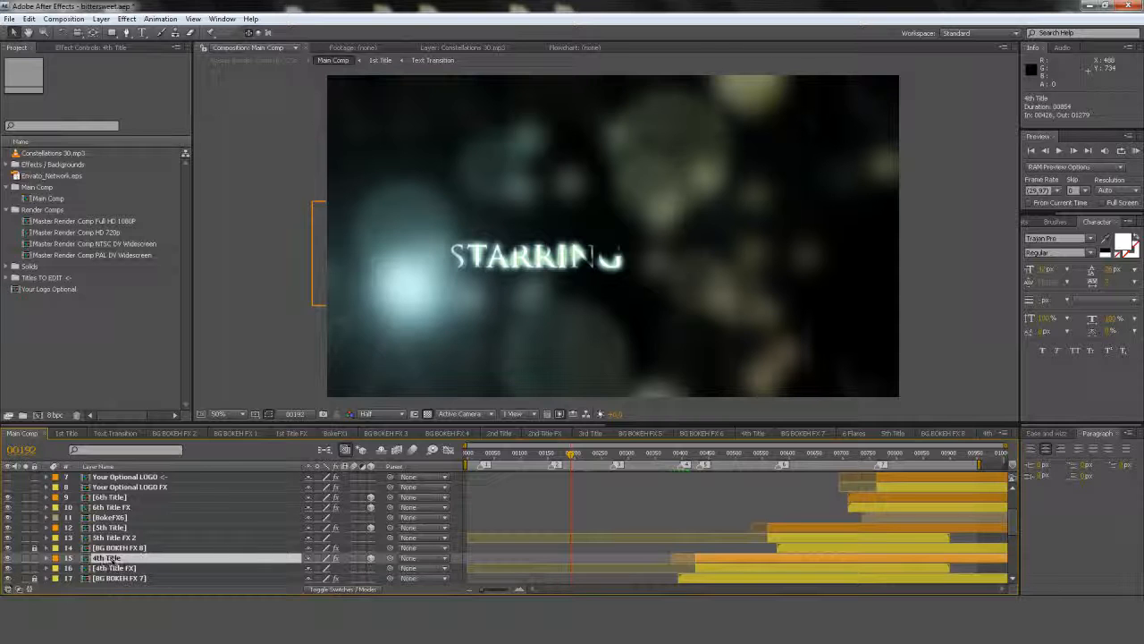
{"action": "left_click", "coordinate": [107, 507]}
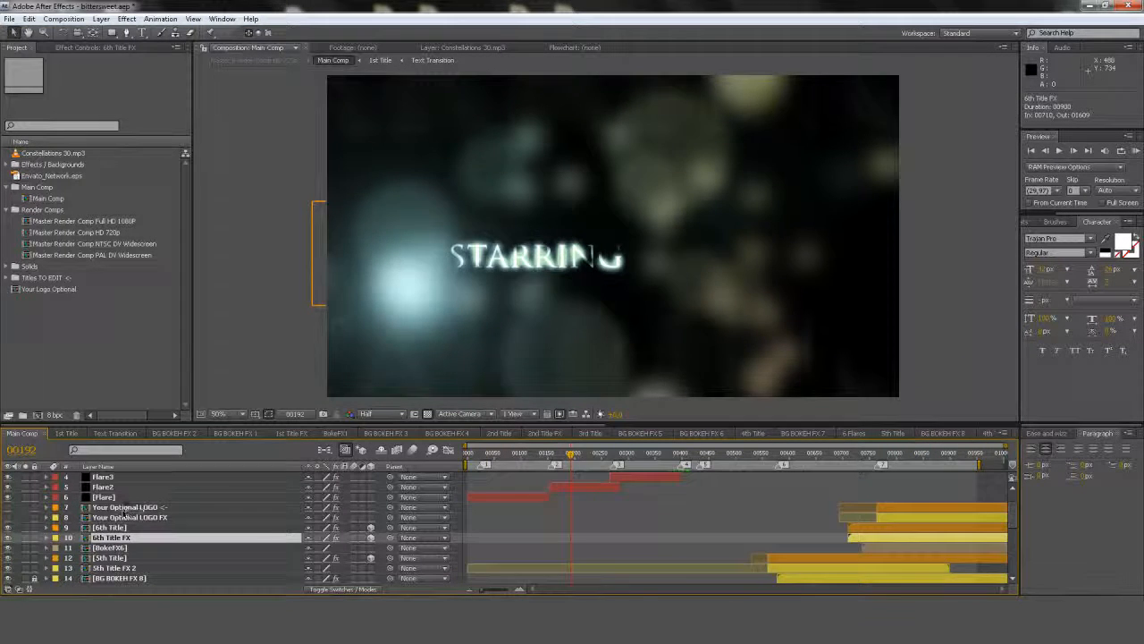
{"action": "left_click", "coordinate": [920, 475]}
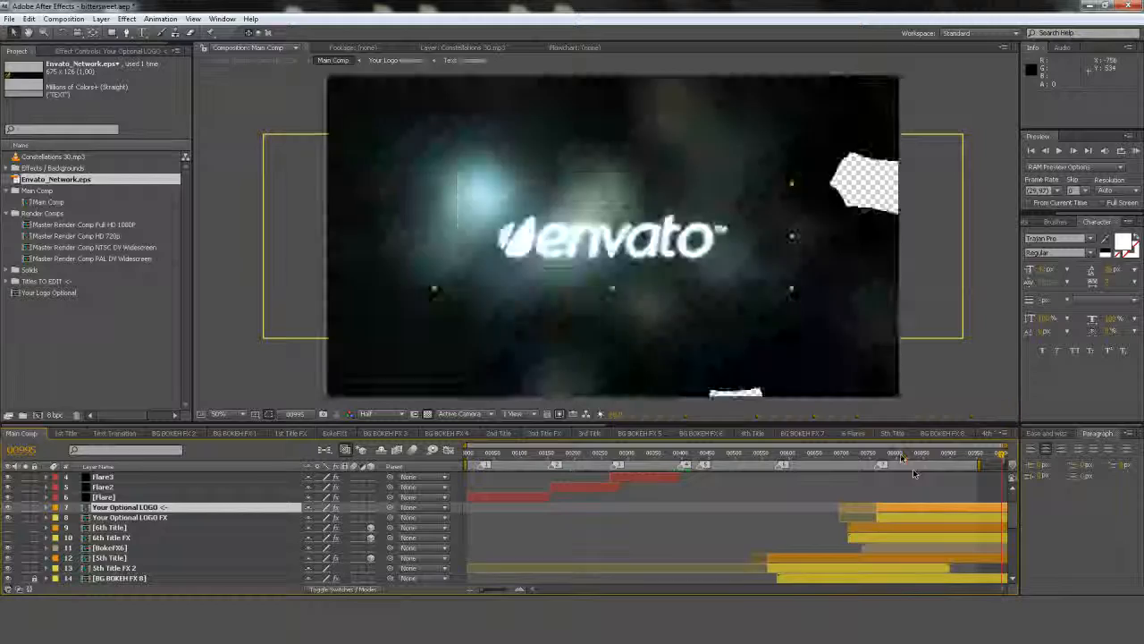
Scrub Main Comp to its end to show the envato logo animating.
{"action": "left_click", "coordinate": [903, 458]}
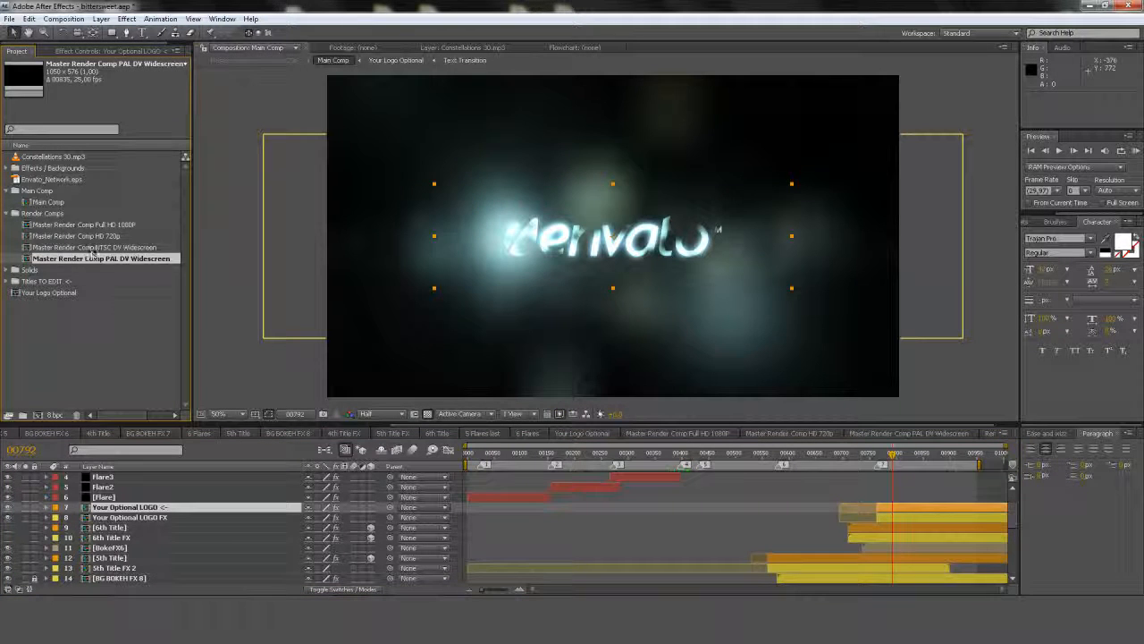
View the Full HD 1080P, HD 720p and NTSC D1 Widescreen Master Render Comps from the Project panel.
{"action": "left_click", "coordinate": [82, 236]}
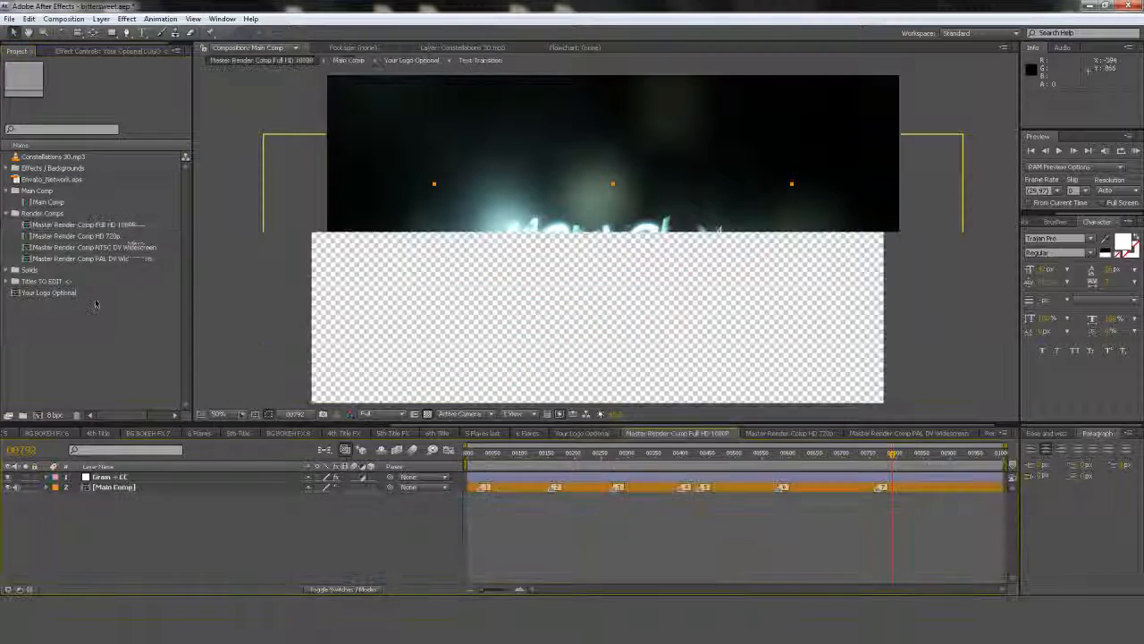
{"action": "double_click", "coordinate": [93, 221]}
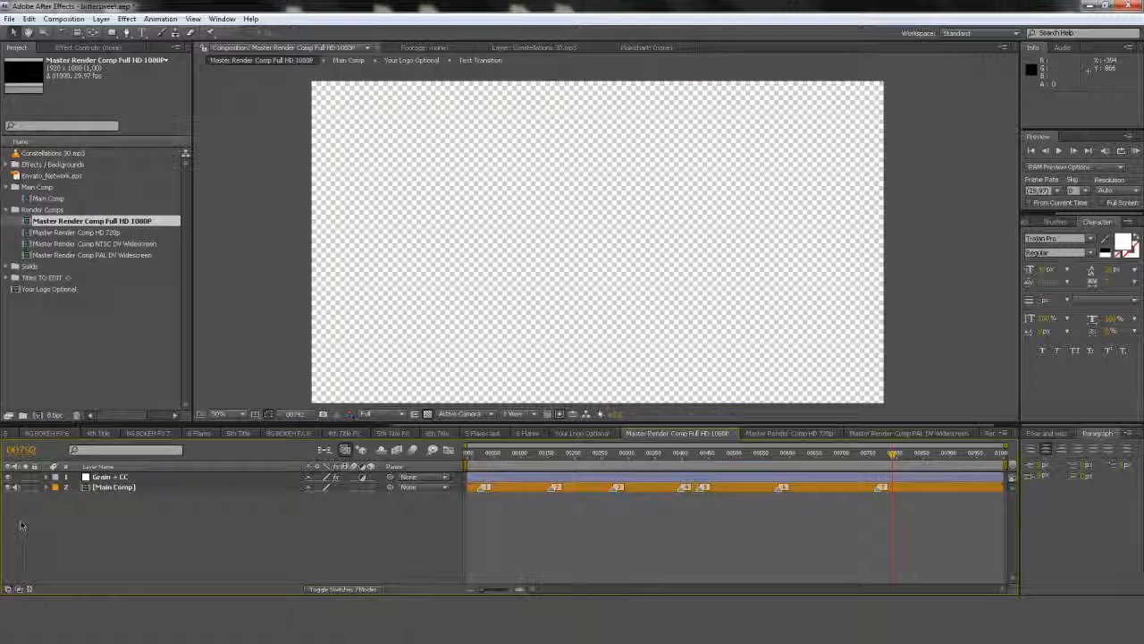
{"action": "left_click", "coordinate": [93, 244]}
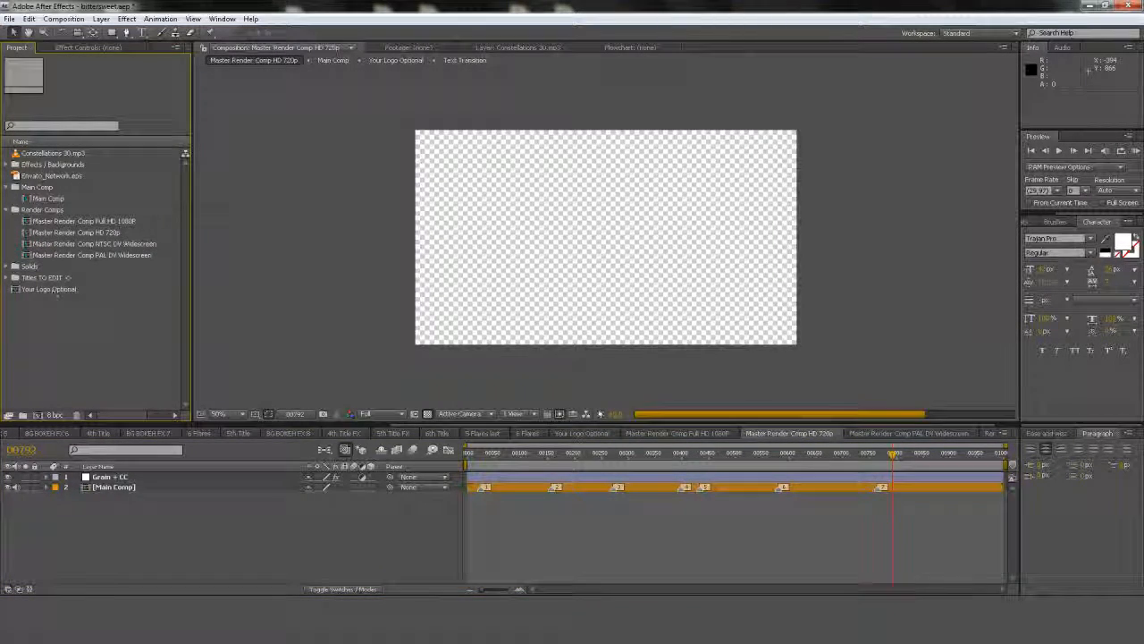
{"action": "left_click", "coordinate": [93, 243]}
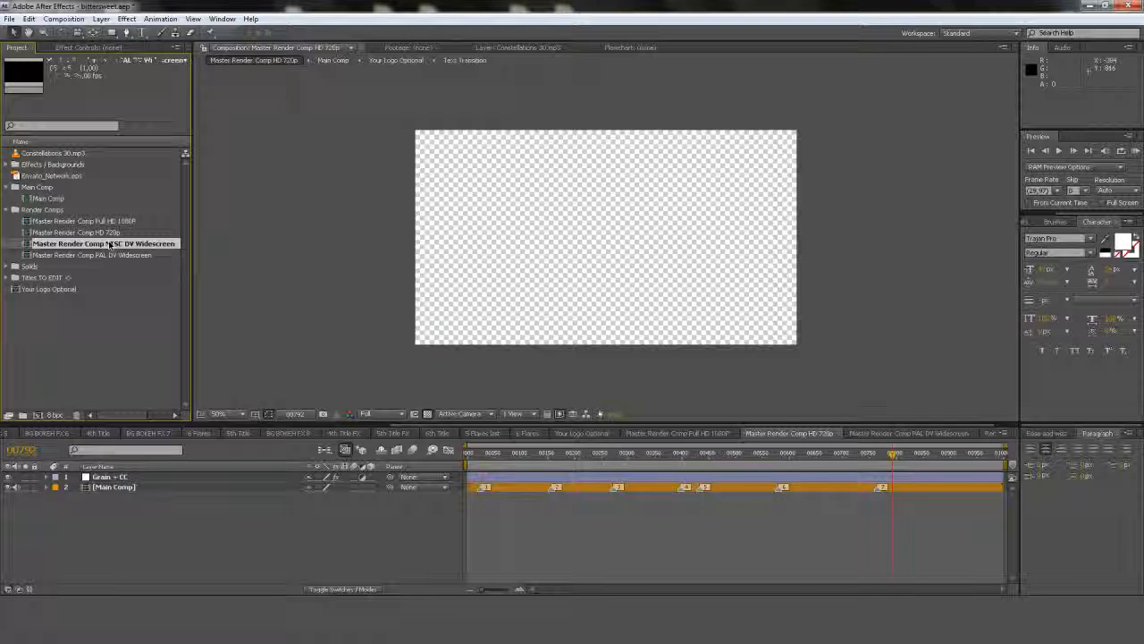